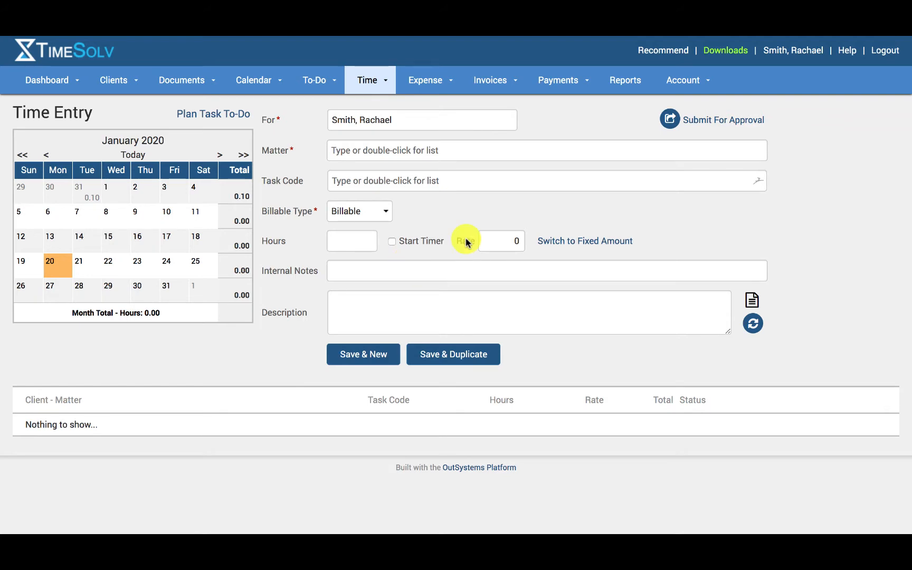
Show the firm-wide Abbreviations list under Account Settings
left_click(683, 79)
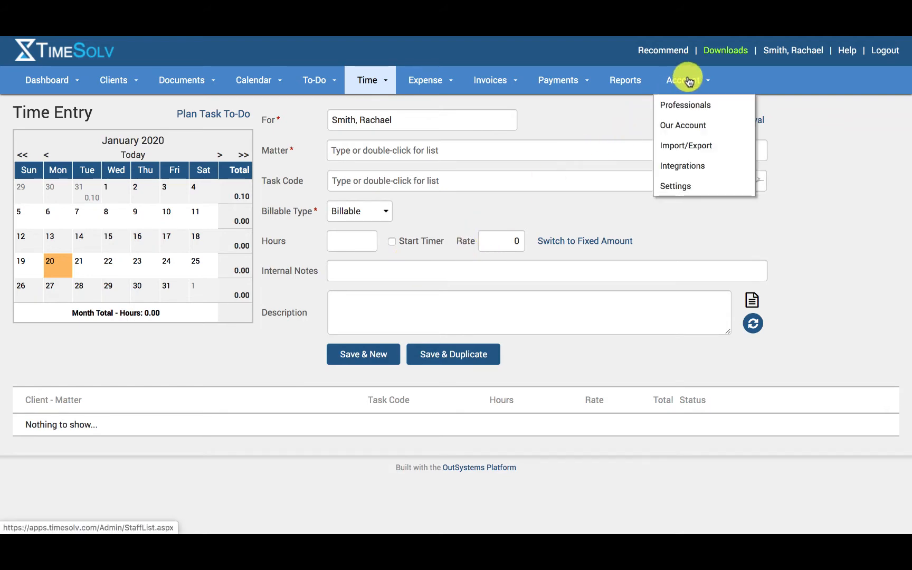
left_click(675, 186)
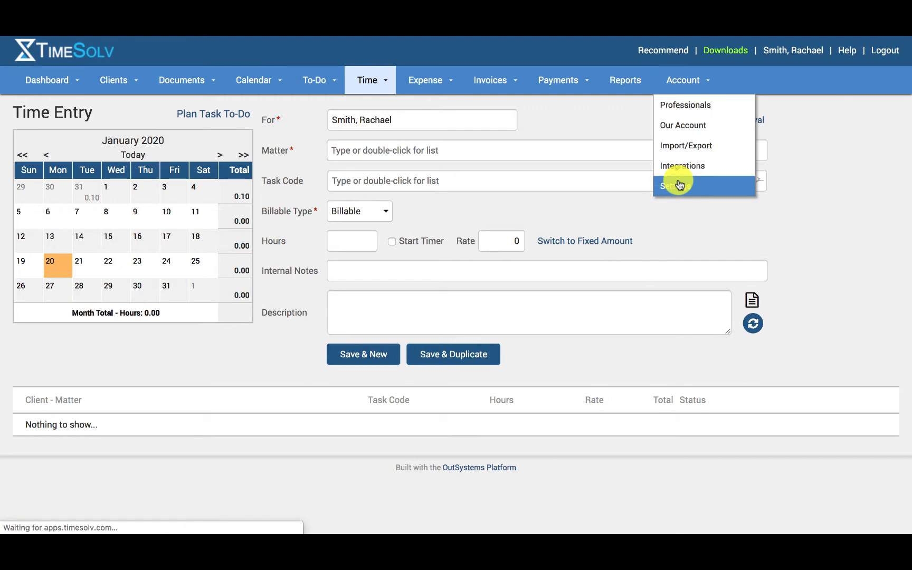
left_click(678, 185)
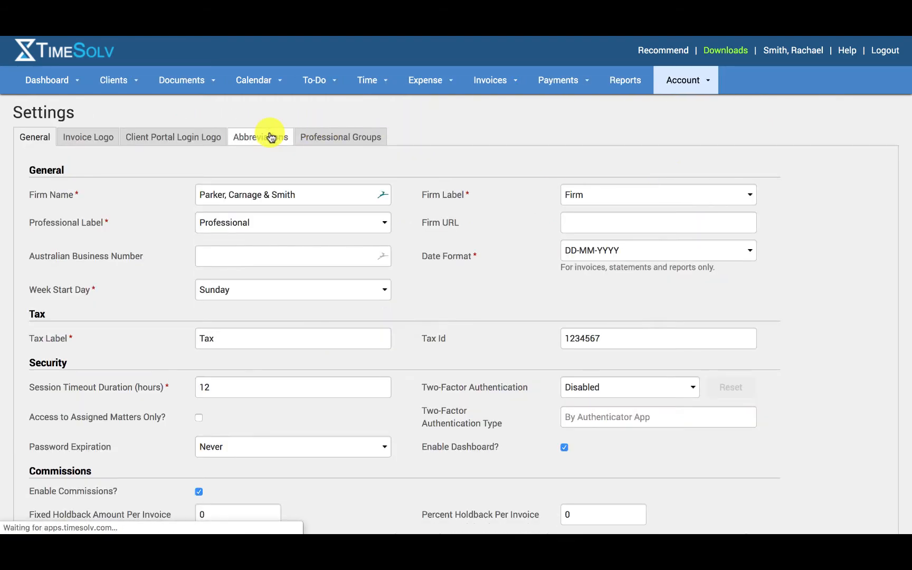
left_click(261, 136)
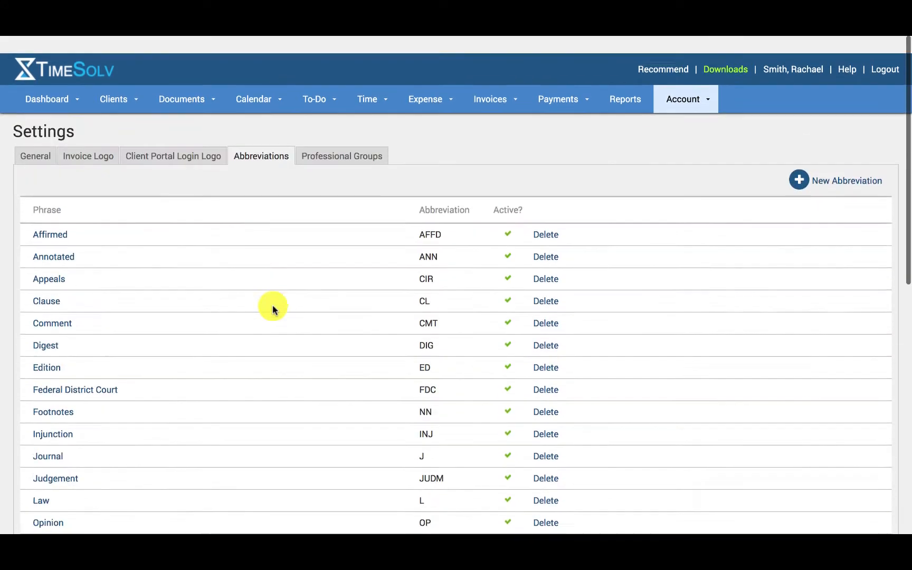
Show one professional's Abbreviations from the Professionals list, with only firm entries present
left_click(684, 99)
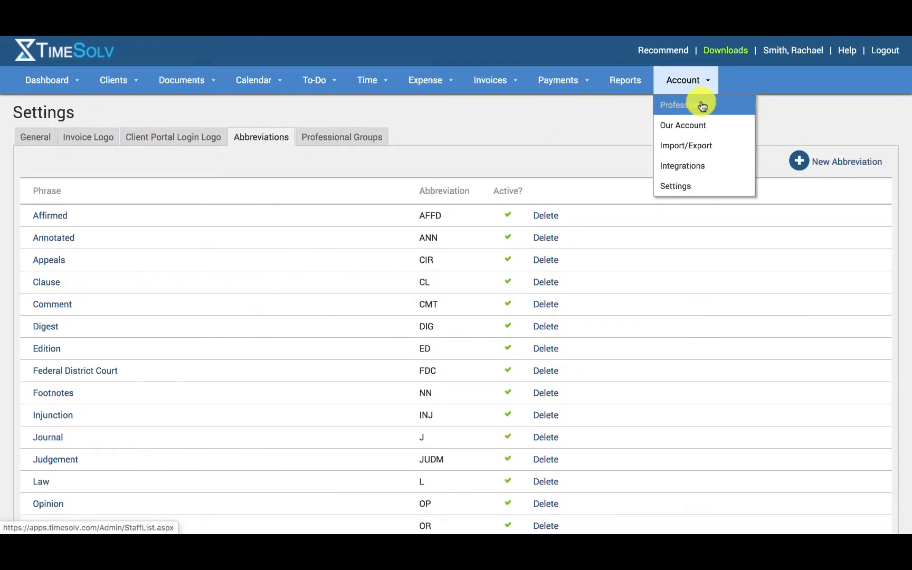
left_click(683, 105)
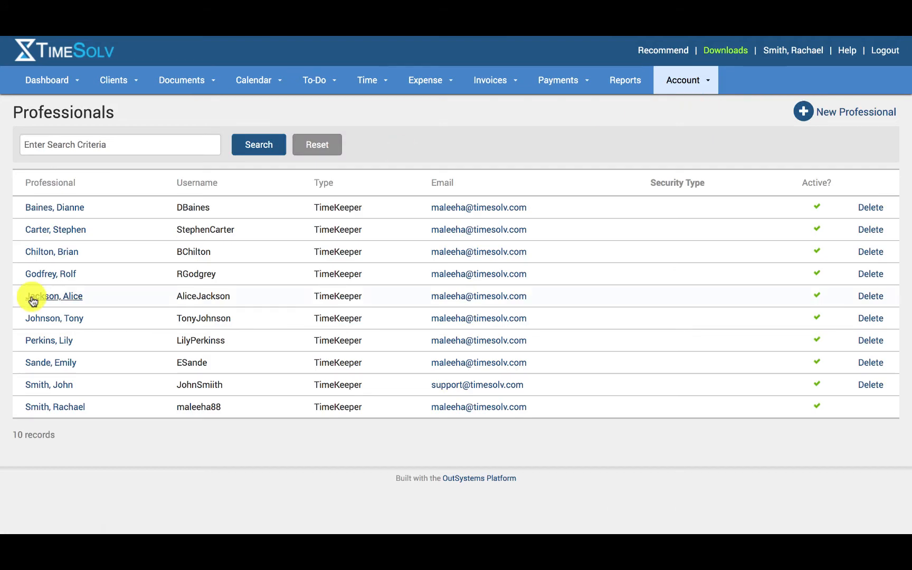
left_click(50, 275)
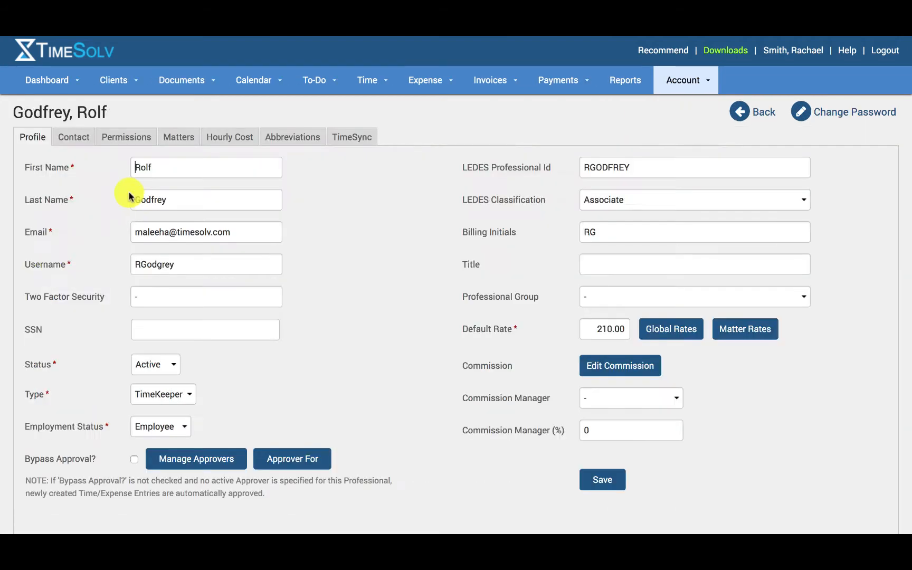
left_click(292, 136)
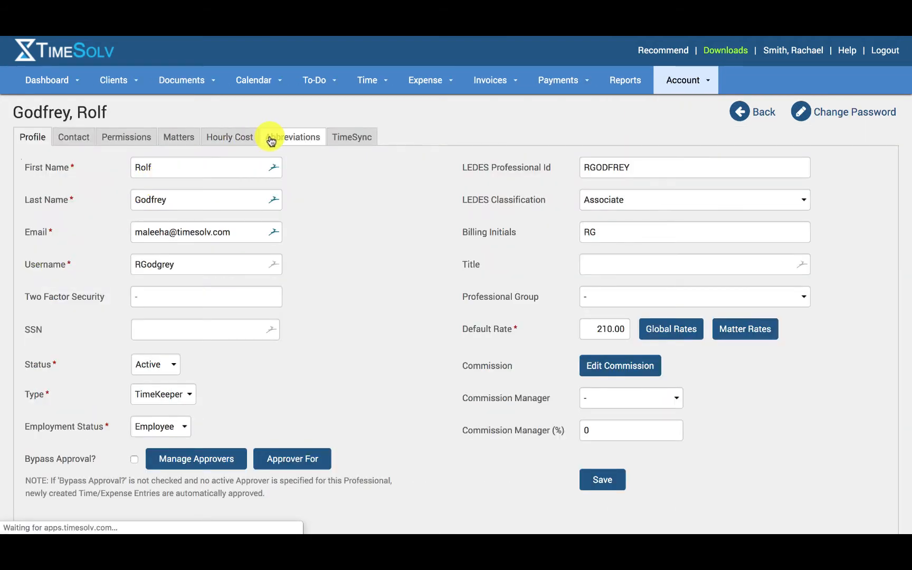
left_click(292, 137)
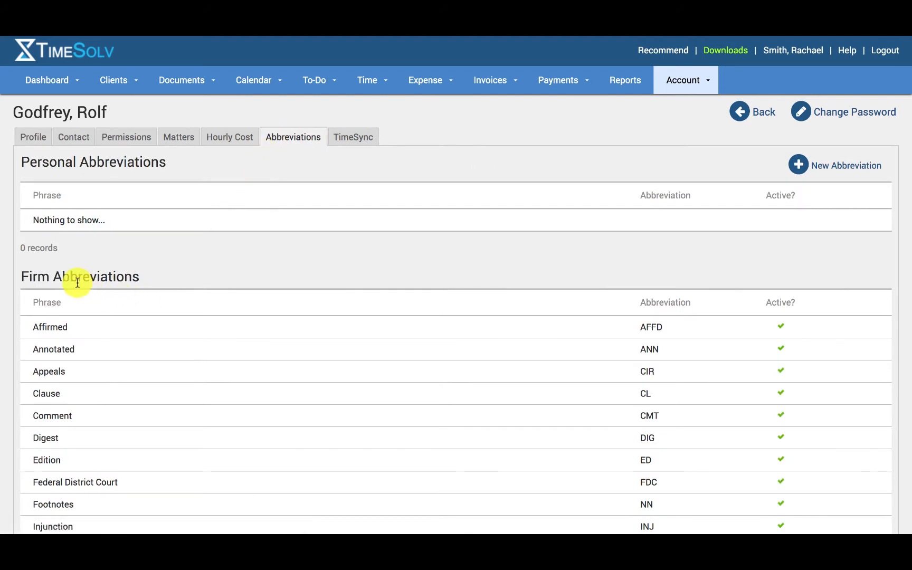
mouse_move(66, 245)
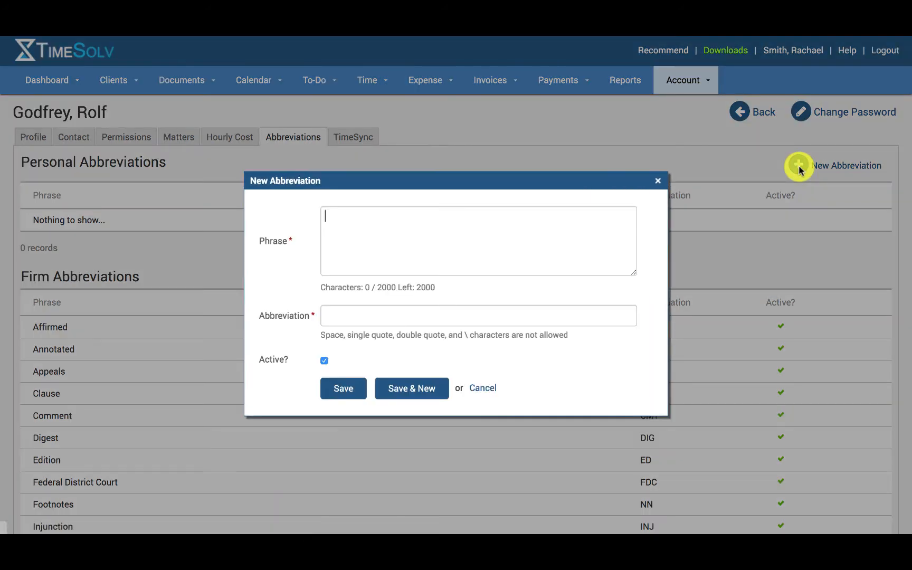
mouse_move(574, 293)
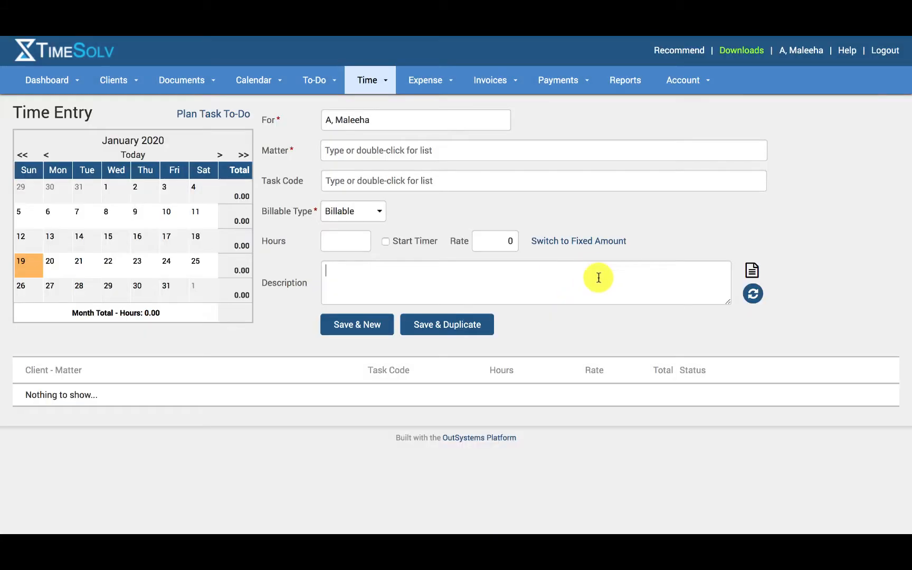
Enter 'act1' in Description so it expands to 'Take Control with Principal RolloverPlus...'
left_click(751, 270)
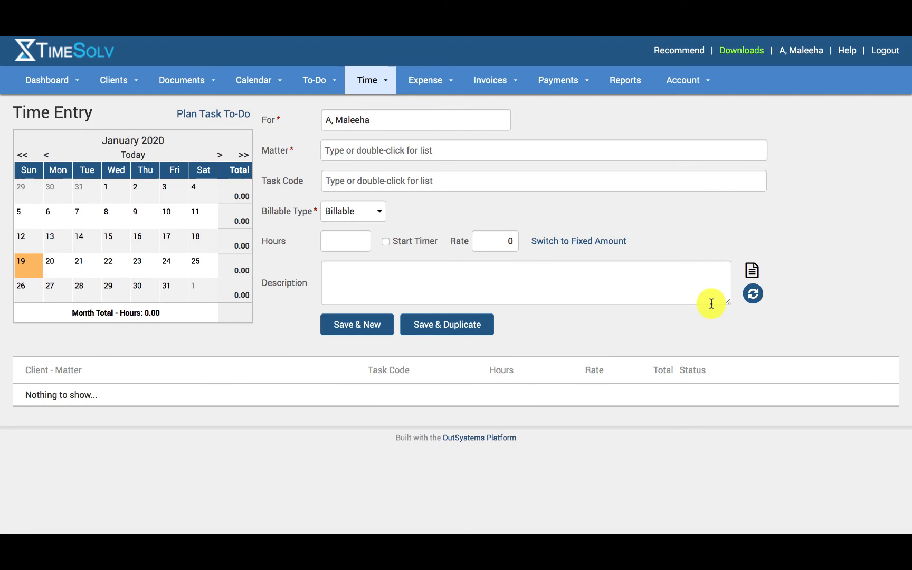
type("act1")
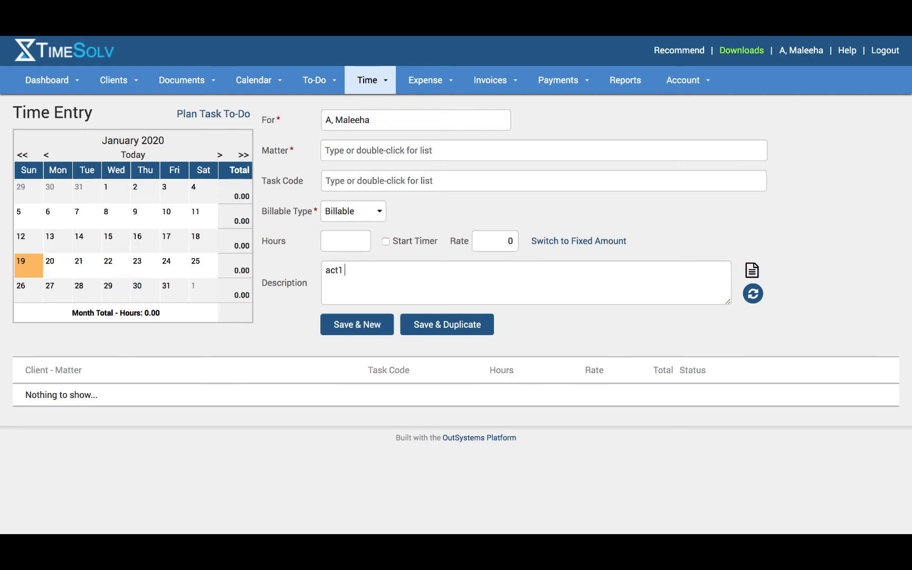
type("Take Control with Principal RolloverPlus. Roll your old 401(k)s into an IRA with Principal RolloverPlus.")
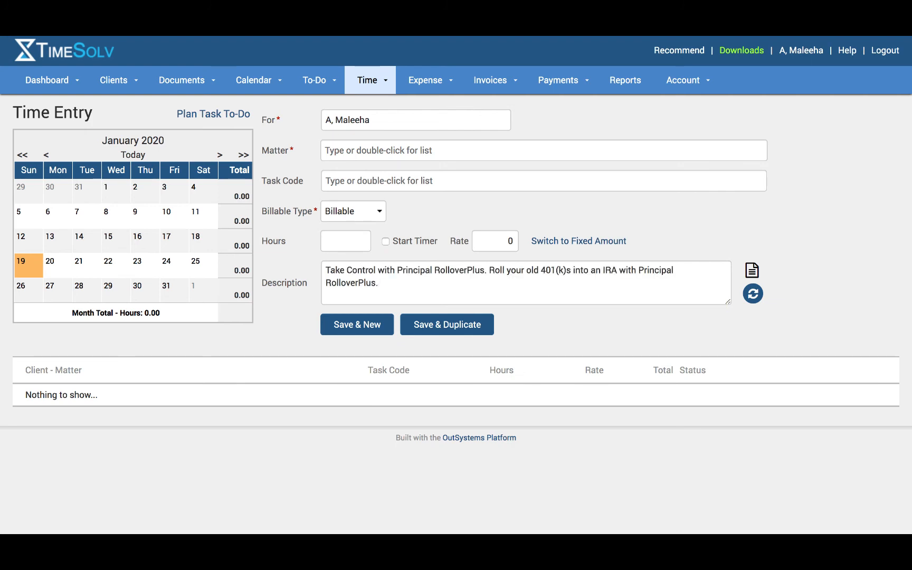